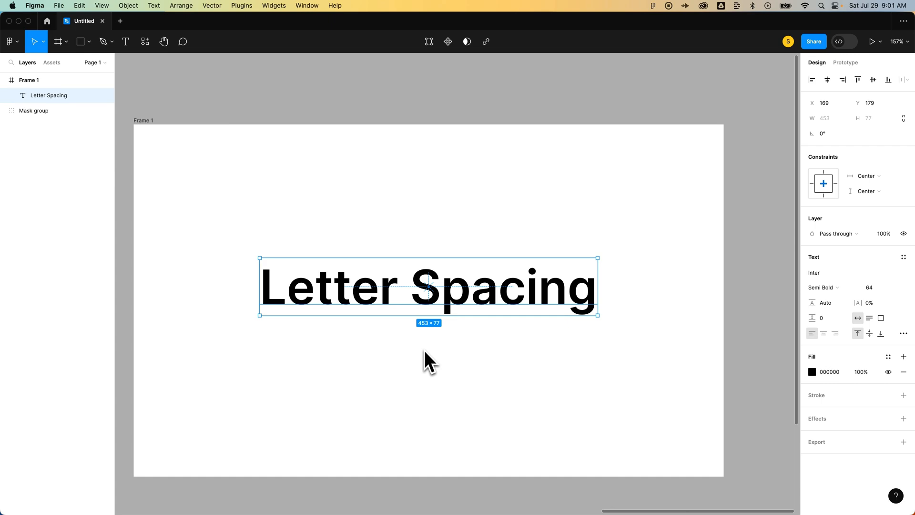
pyautogui.moveTo(436, 360)
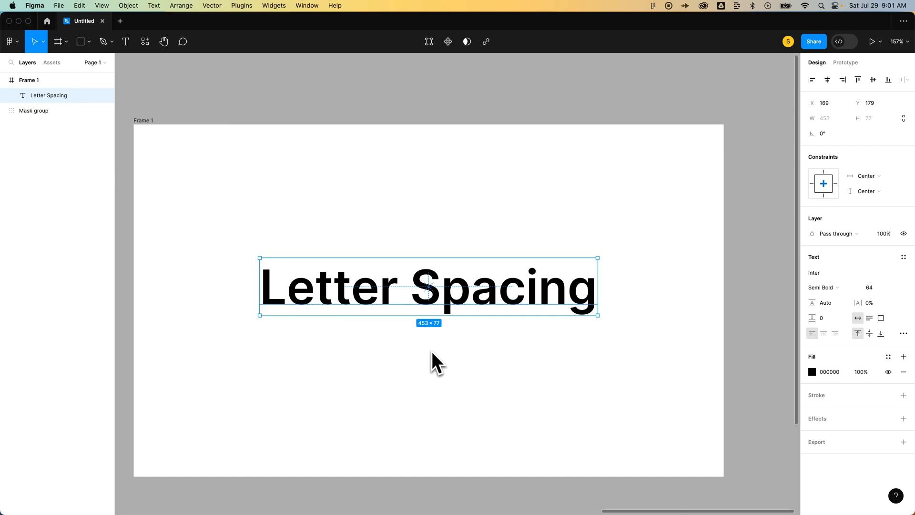
pyautogui.moveTo(731, 341)
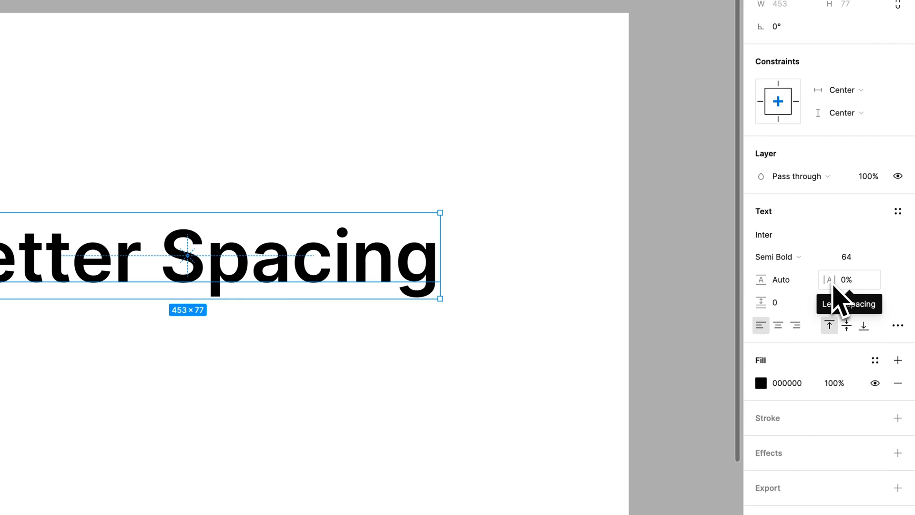
# - Scrub the heading's letter spacing wider, try 1.5%, then settle on -0.5% tracking
pyautogui.click(847, 279)
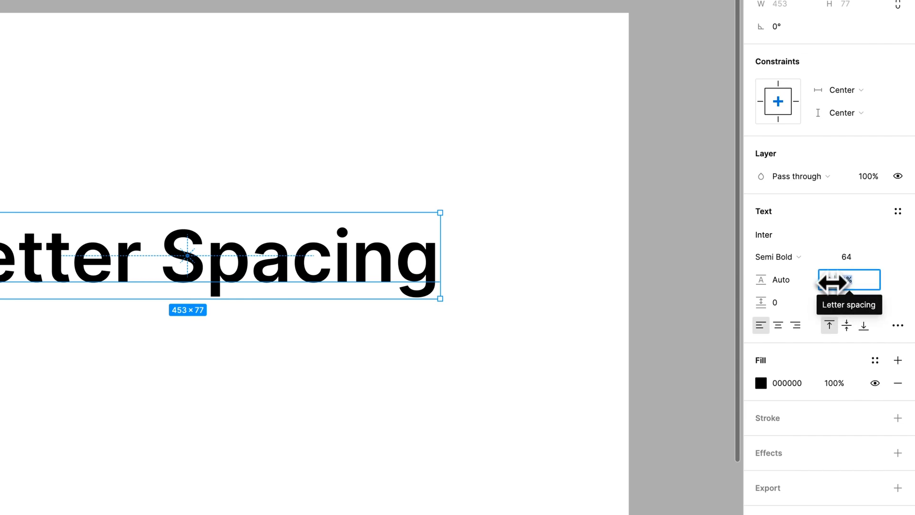
pyautogui.click(848, 279)
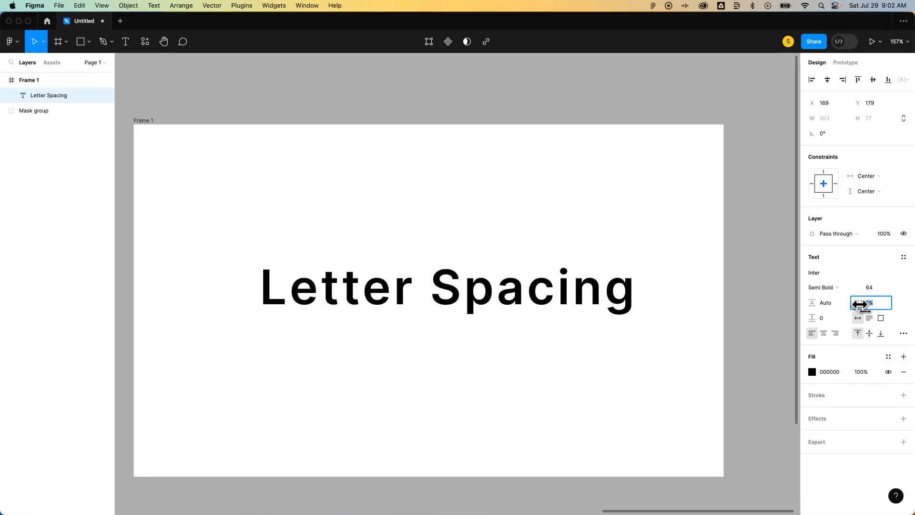
pyautogui.moveTo(870, 302); pyautogui.dragTo(875, 302)
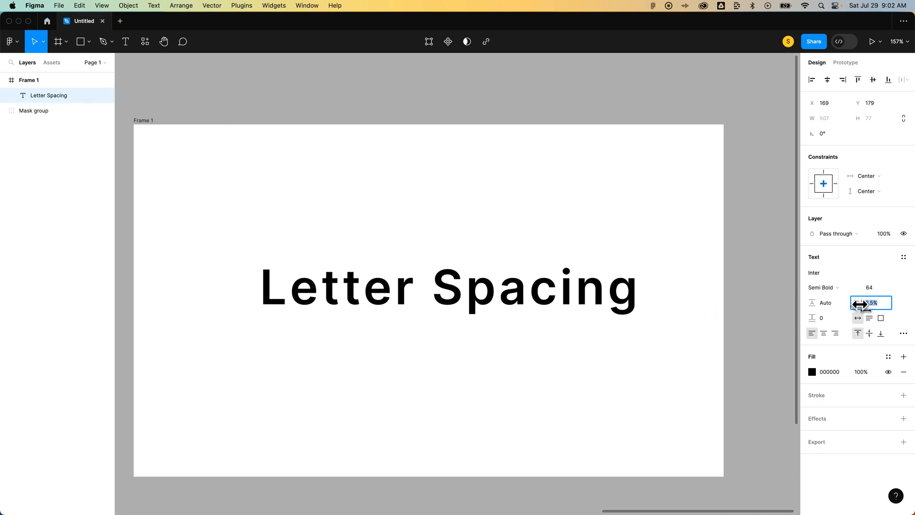
pyautogui.write('1.5%')
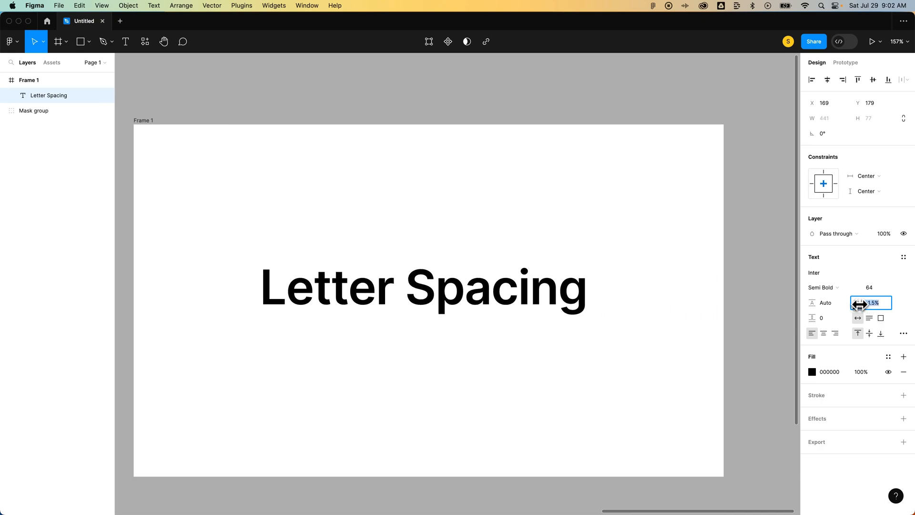
pyautogui.write('-0.5%')
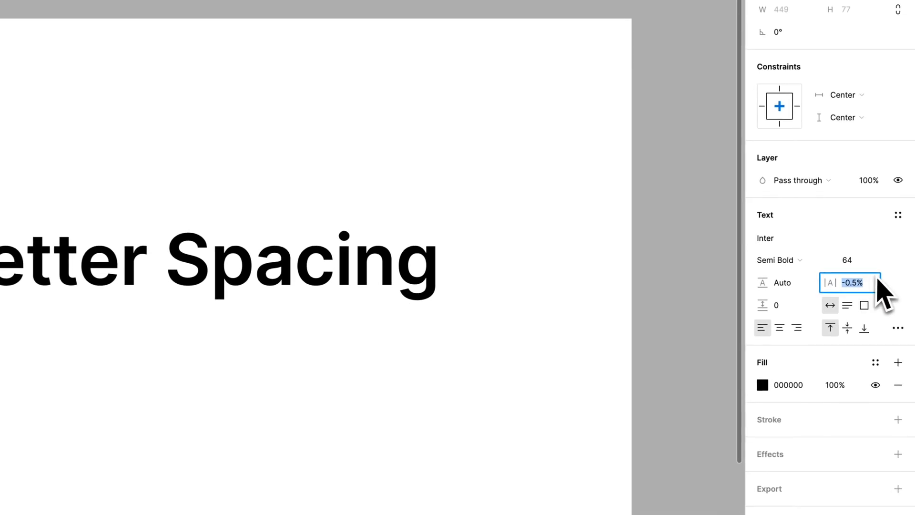
pyautogui.write('0')
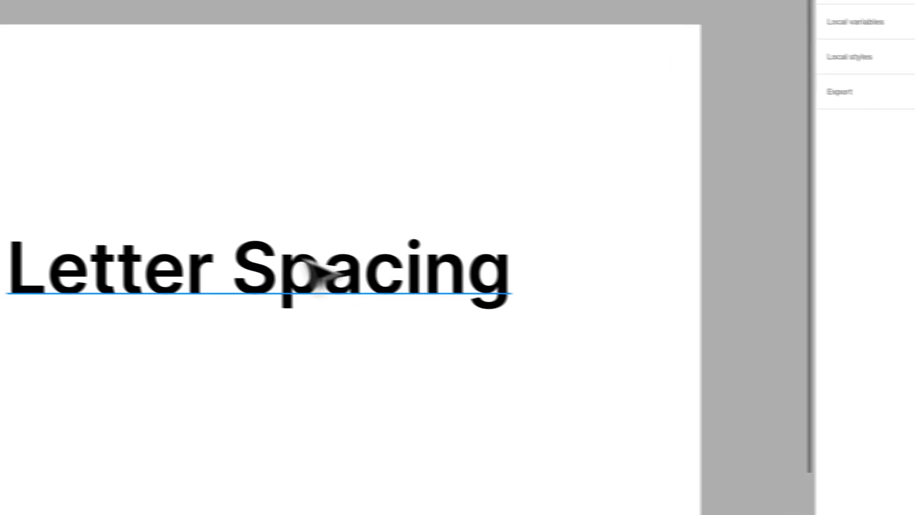
pyautogui.doubleClick(425, 274)
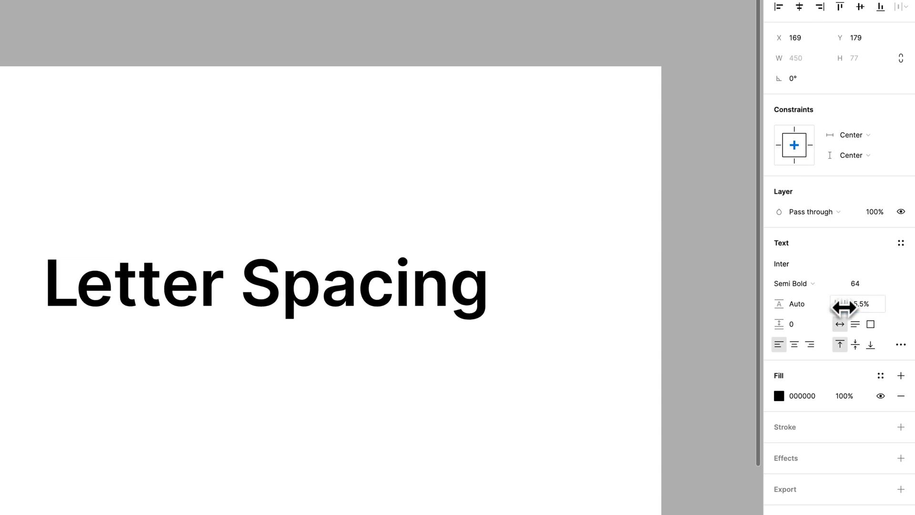
# - Inside the heading, kern the pair between the second t and e, ending back at 0%
pyautogui.moveTo(858, 303); pyautogui.dragTo(835, 303)
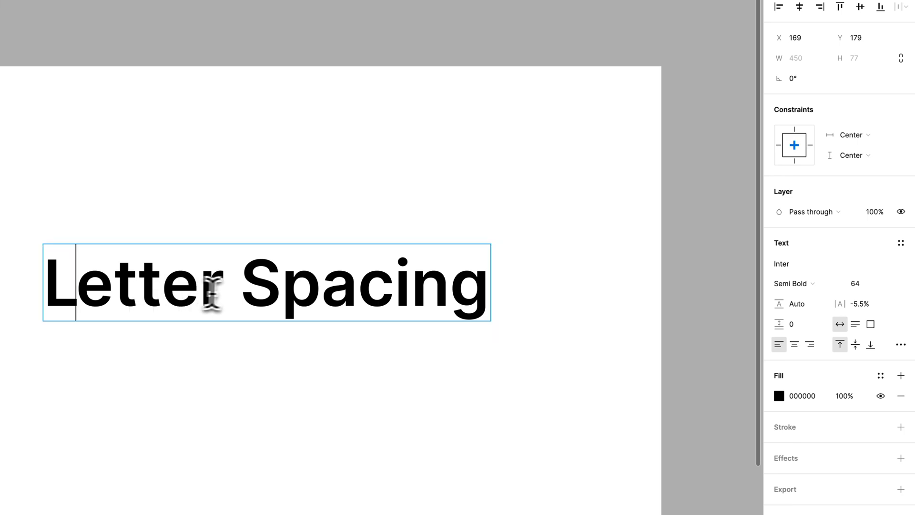
pyautogui.write('0')
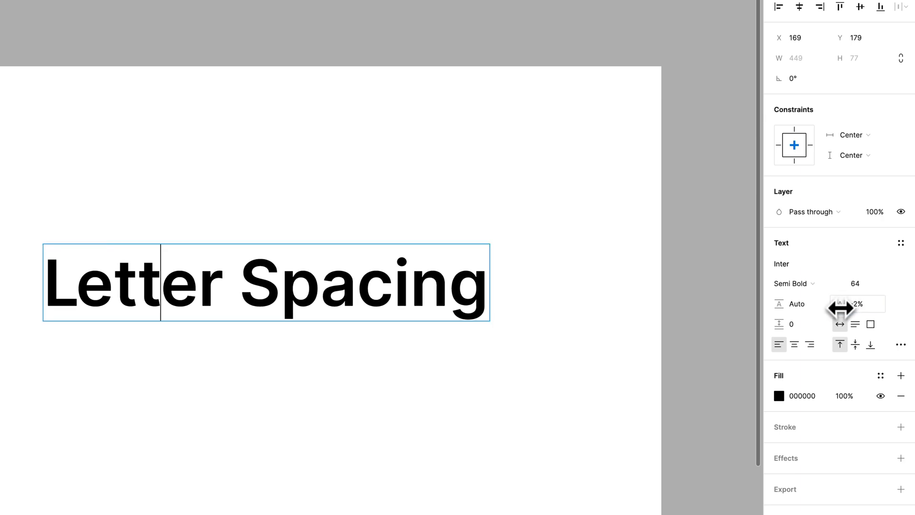
pyautogui.moveTo(858, 303); pyautogui.dragTo(852, 303)
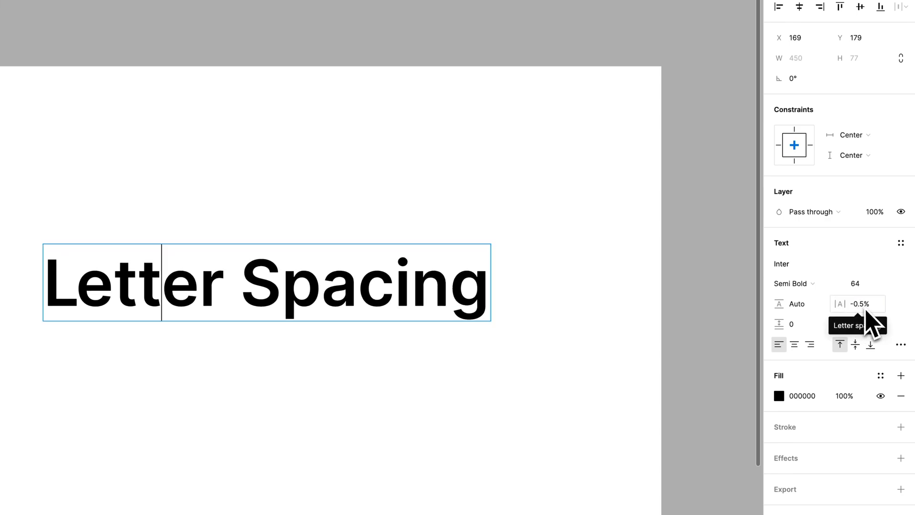
pyautogui.write('0%')
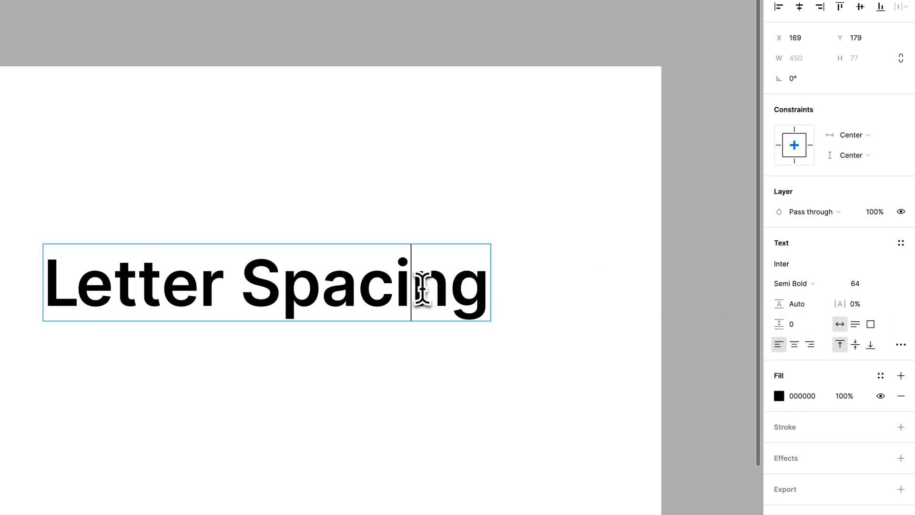